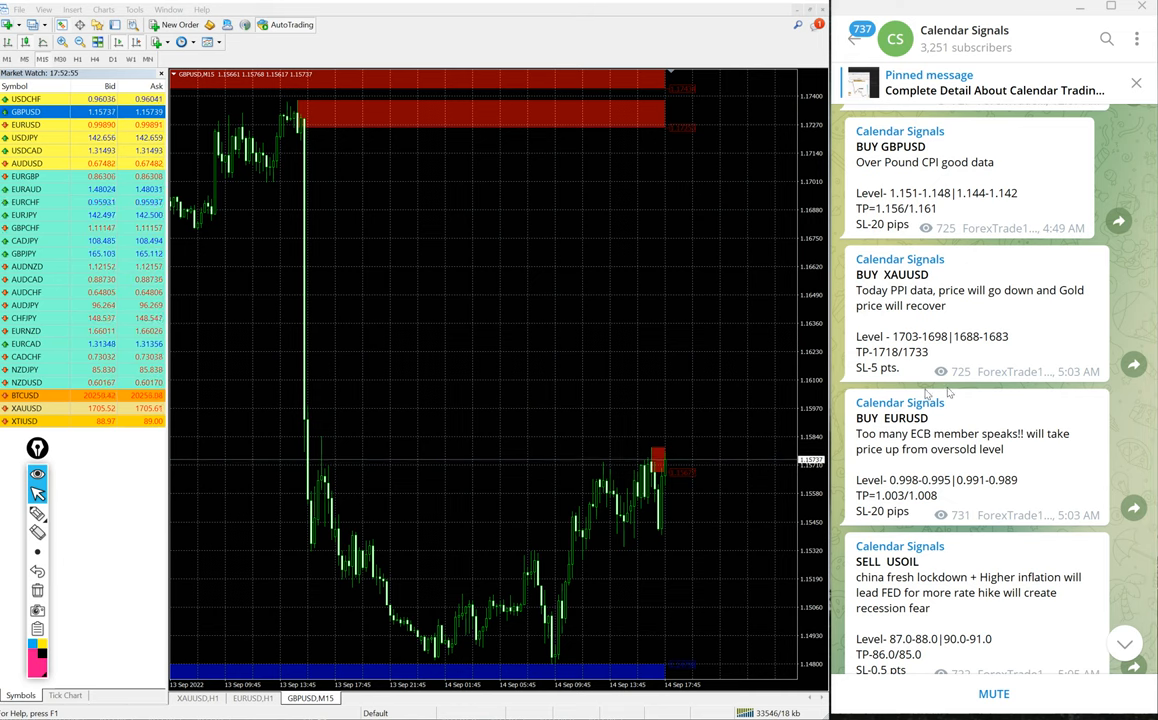
Scroll through the Calendar Signals feed around the GBPUSD result post
scroll("down", 3)
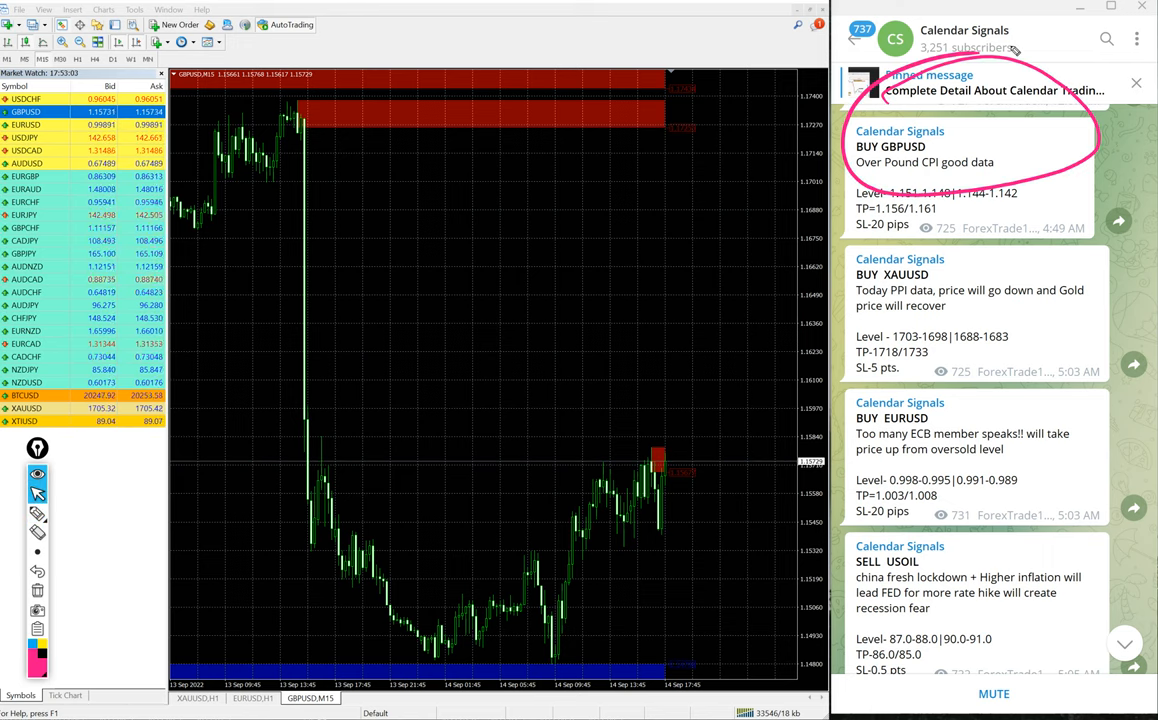
scroll("down", 3)
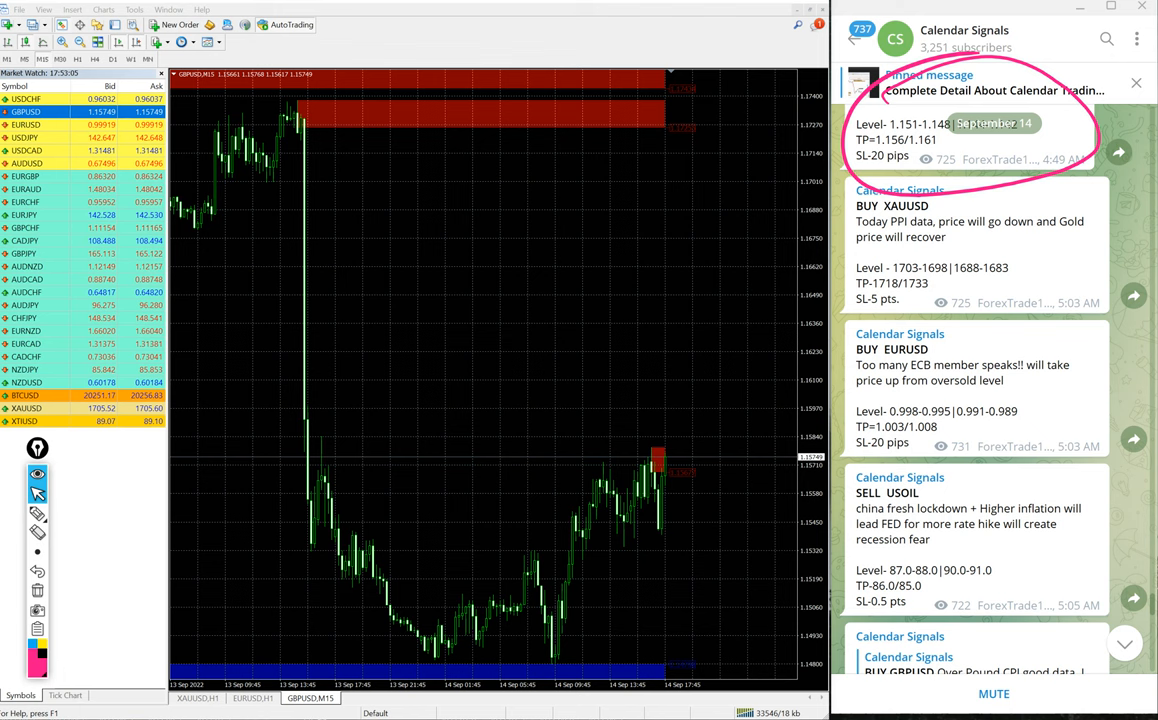
scroll("down", 3)
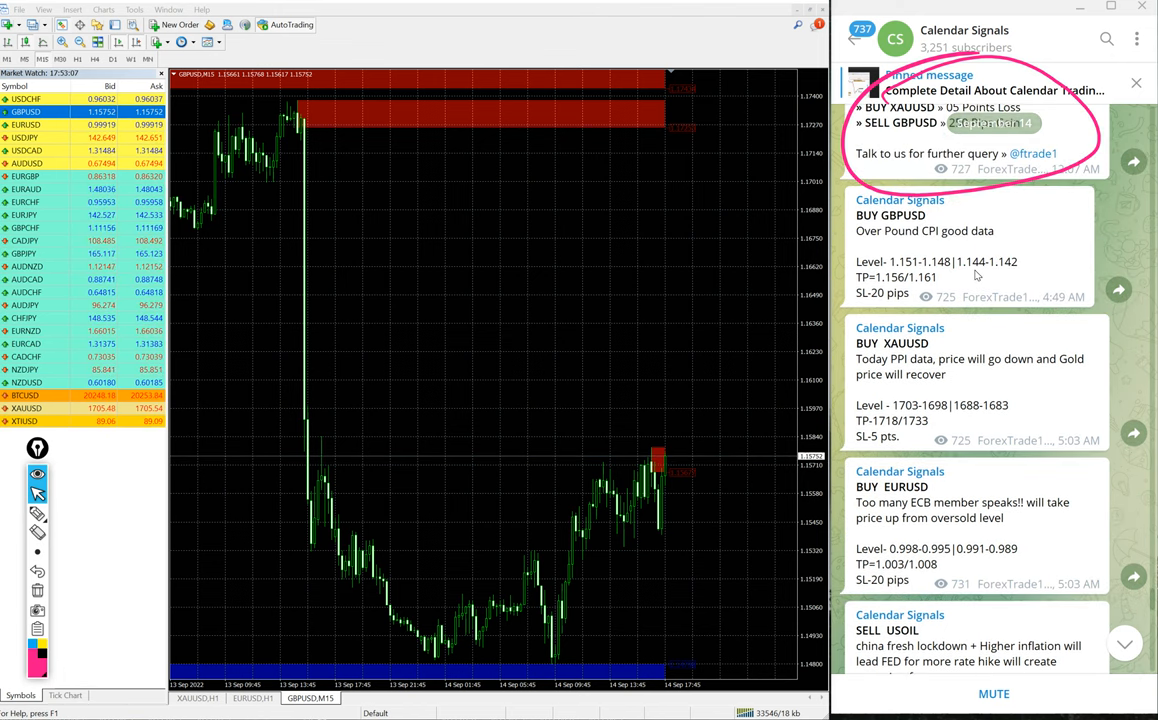
scroll("down", 3)
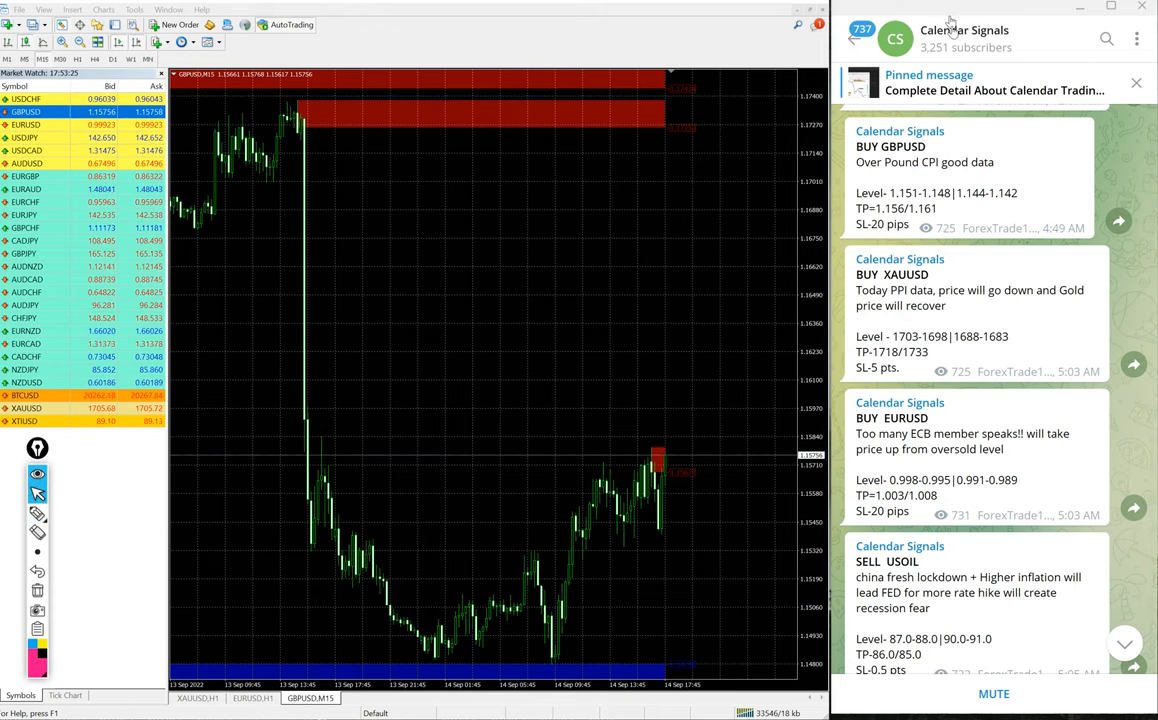
Handwrite notes with oversold remarks over the GBPUSD chart using the pen tool
left_click(963, 38)
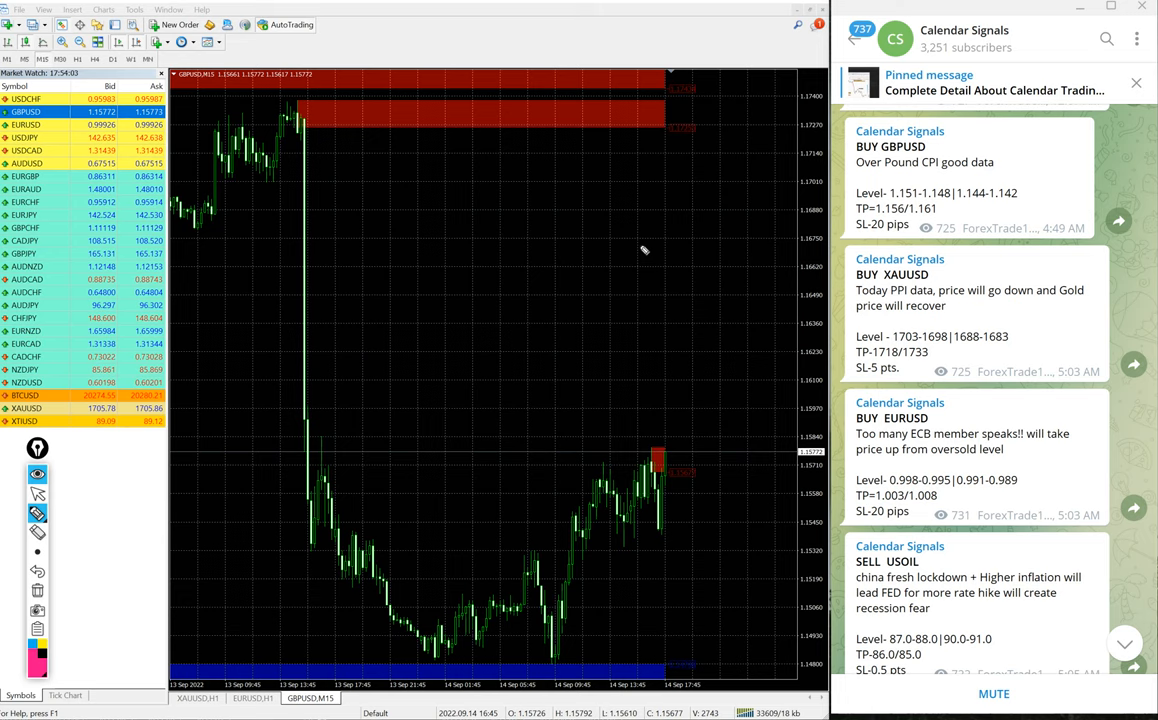
mouse_move(556, 135)
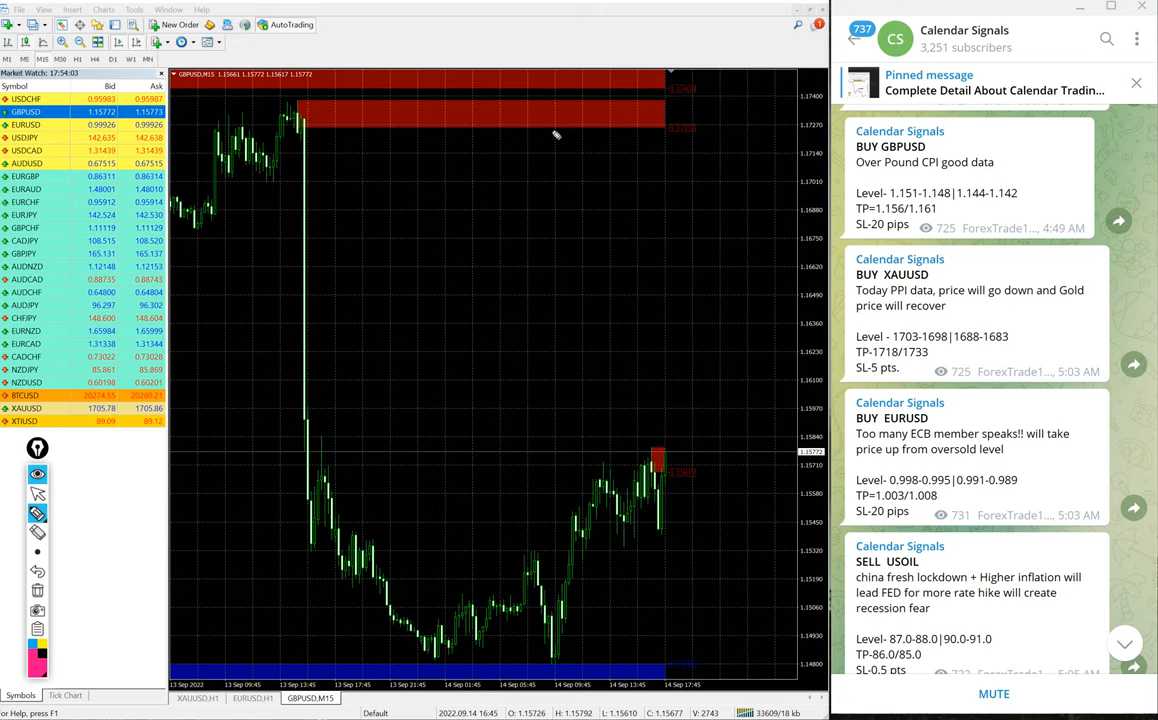
mouse_move(812, 100)
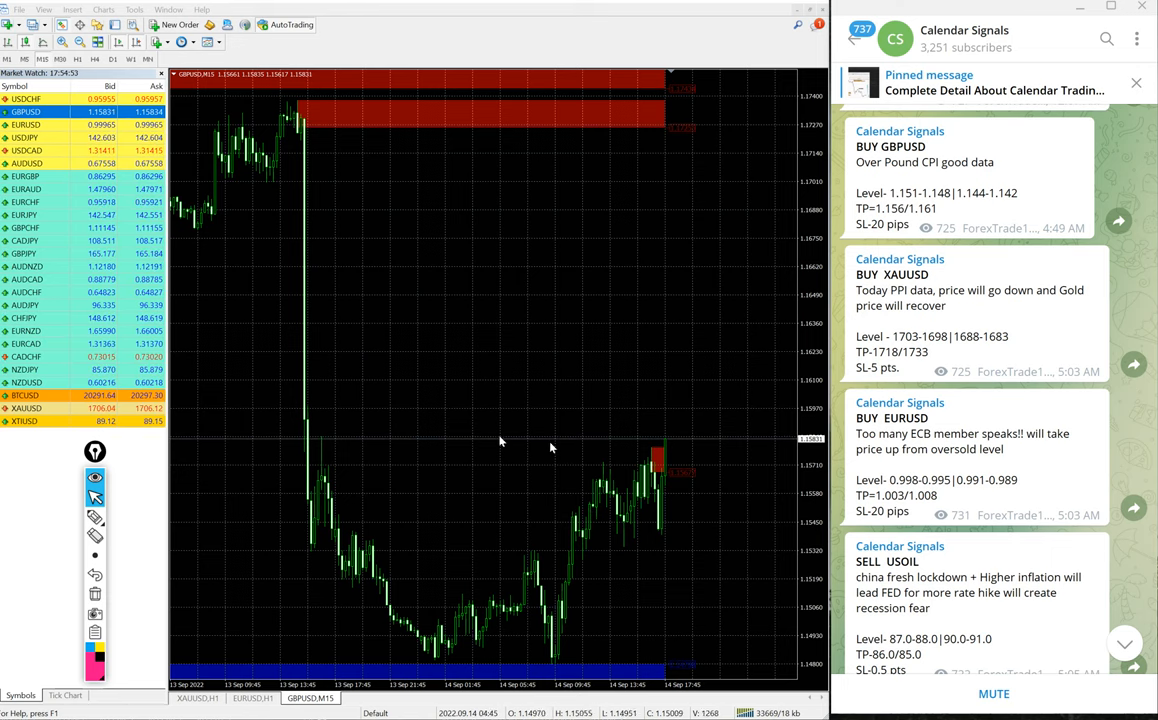
scroll("down", 3)
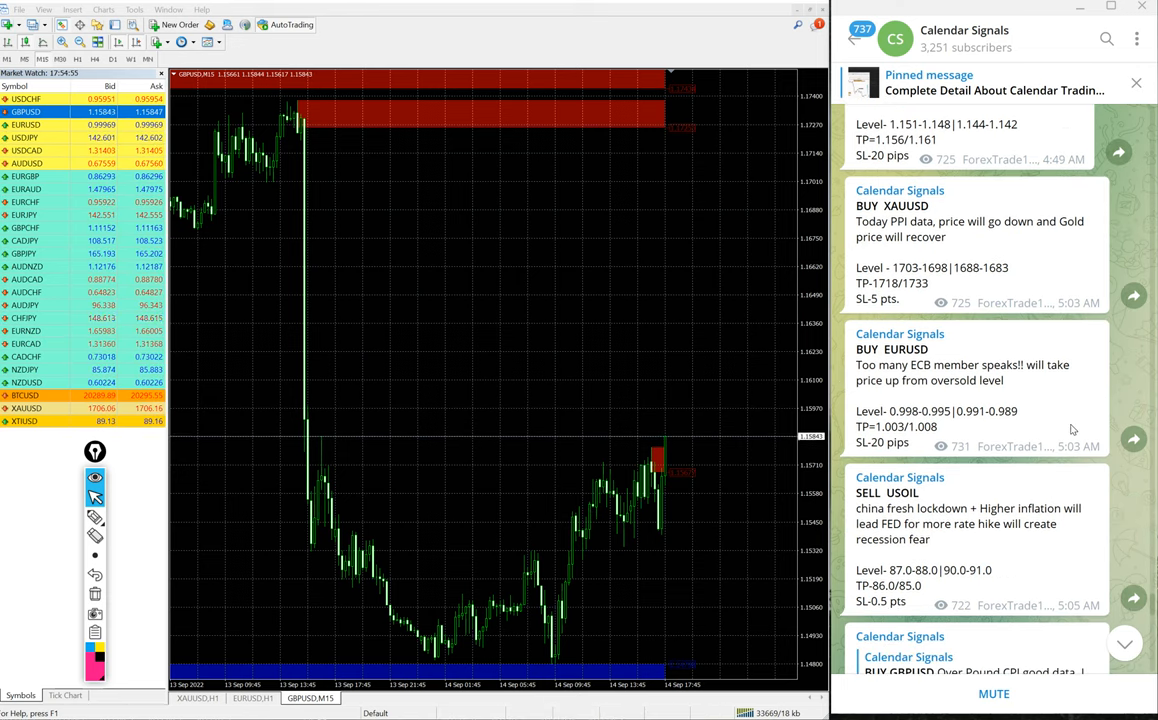
scroll("down", 3)
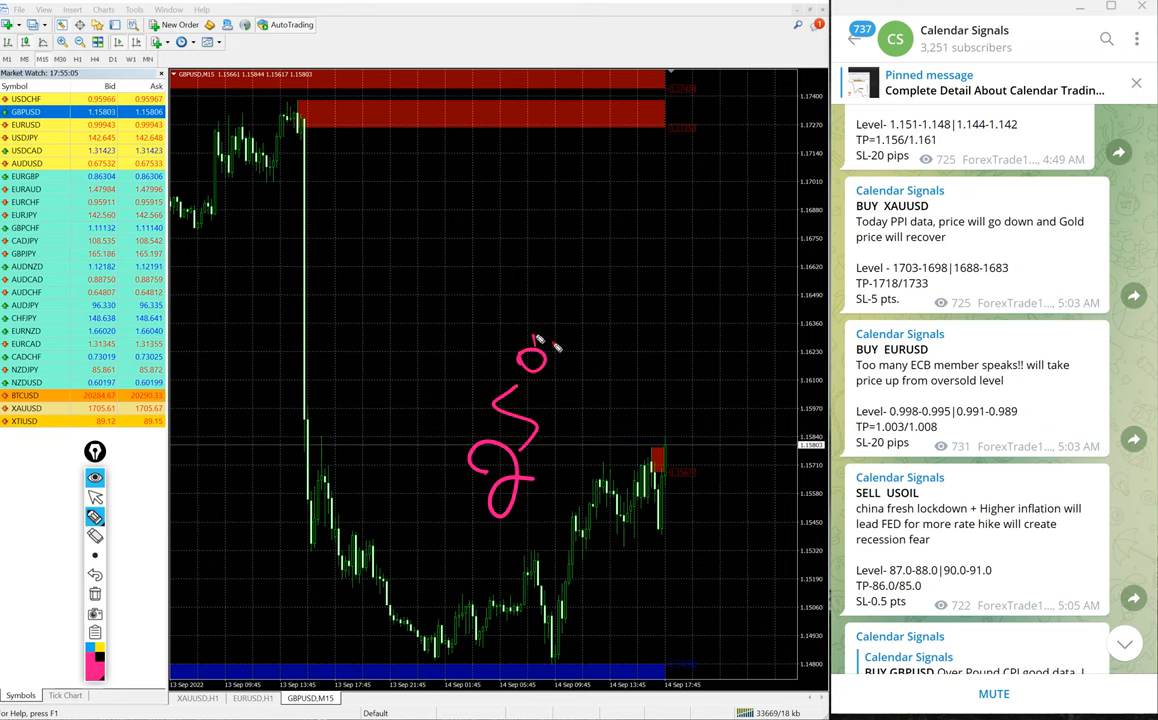
left_click_drag(540, 350, 650, 180)
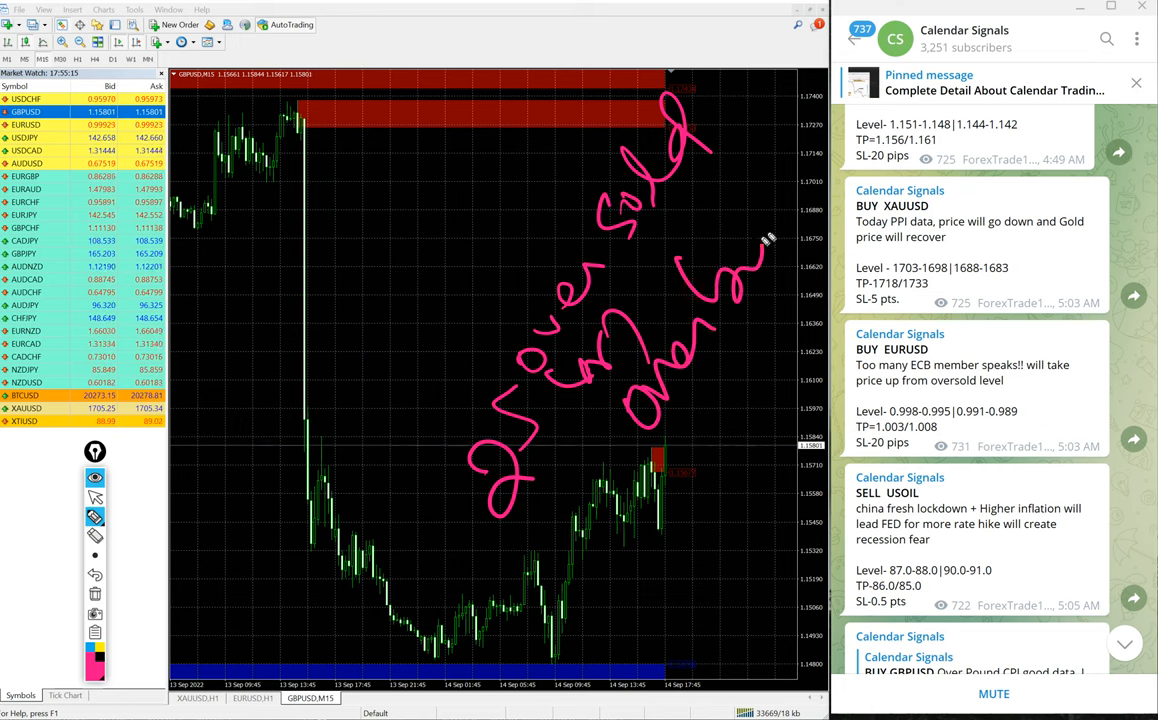
left_click_drag(535, 440, 730, 490)
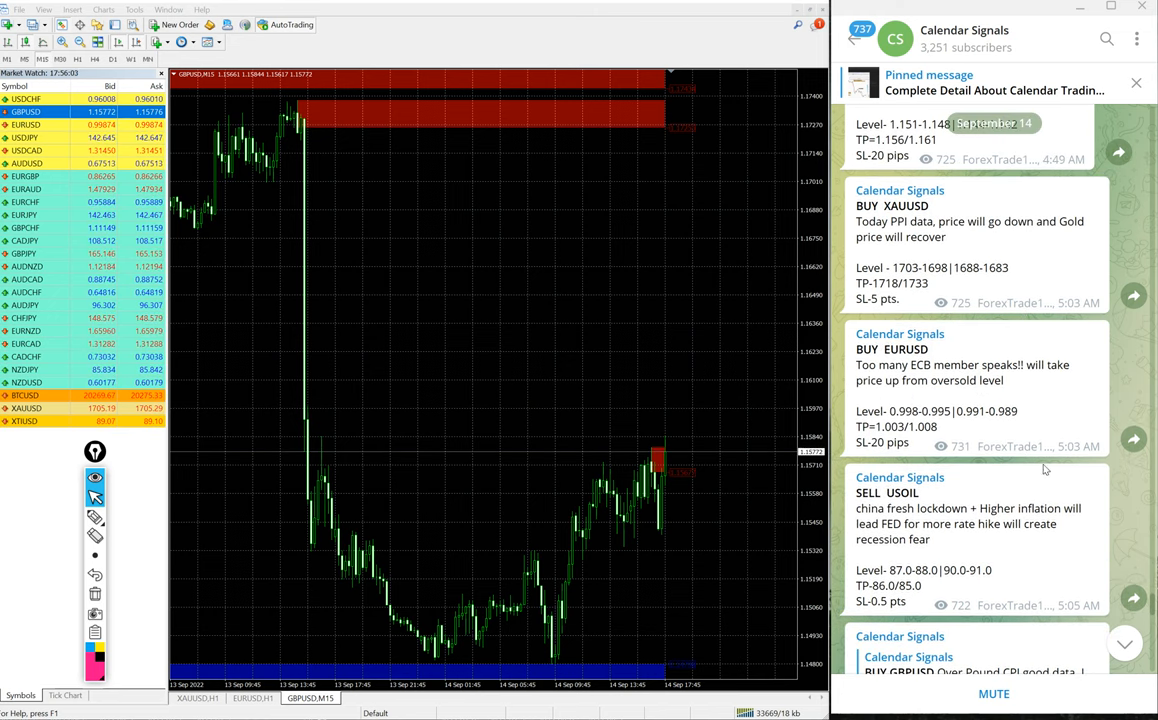
Scroll the feed to the performance summary and the GBPUSD, XAUUSD, EURUSD, USOIL signals
scroll("down", 3)
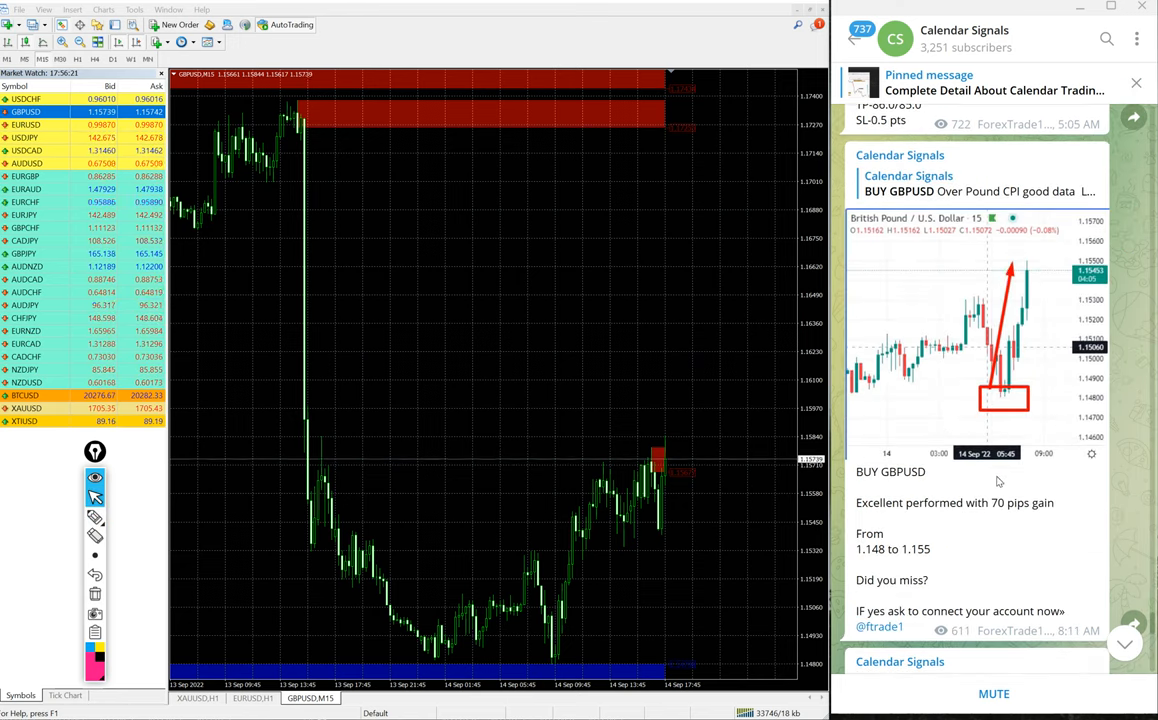
scroll("down", 3)
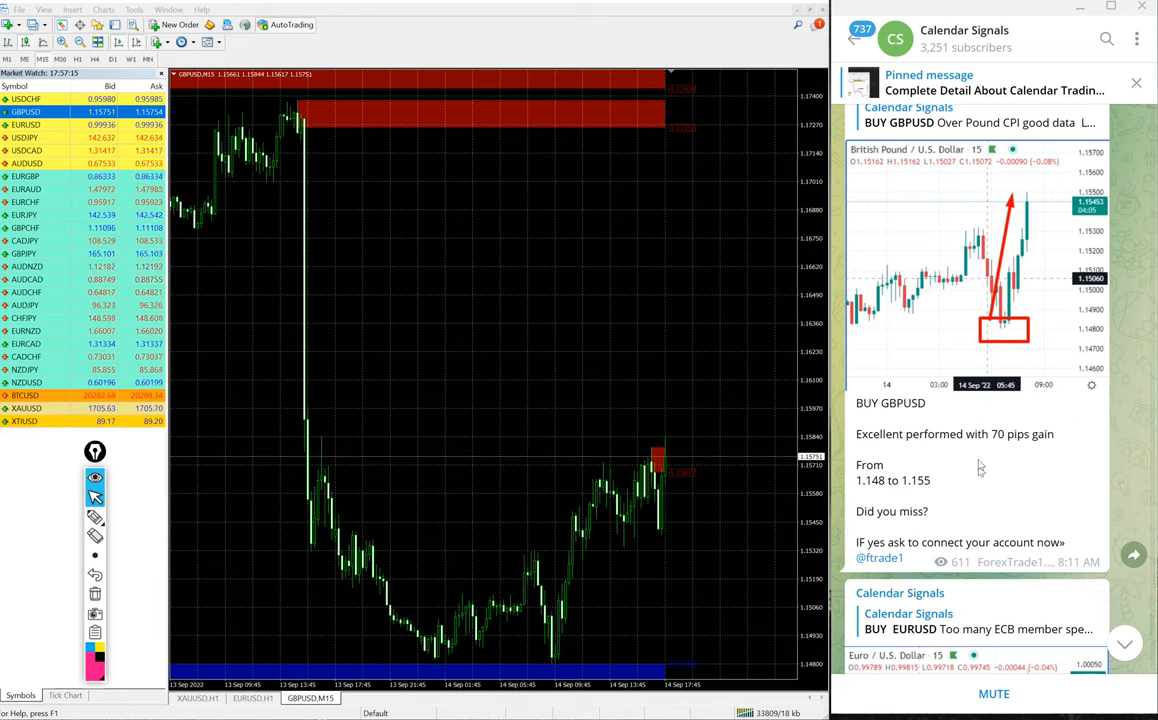
scroll("down", 3)
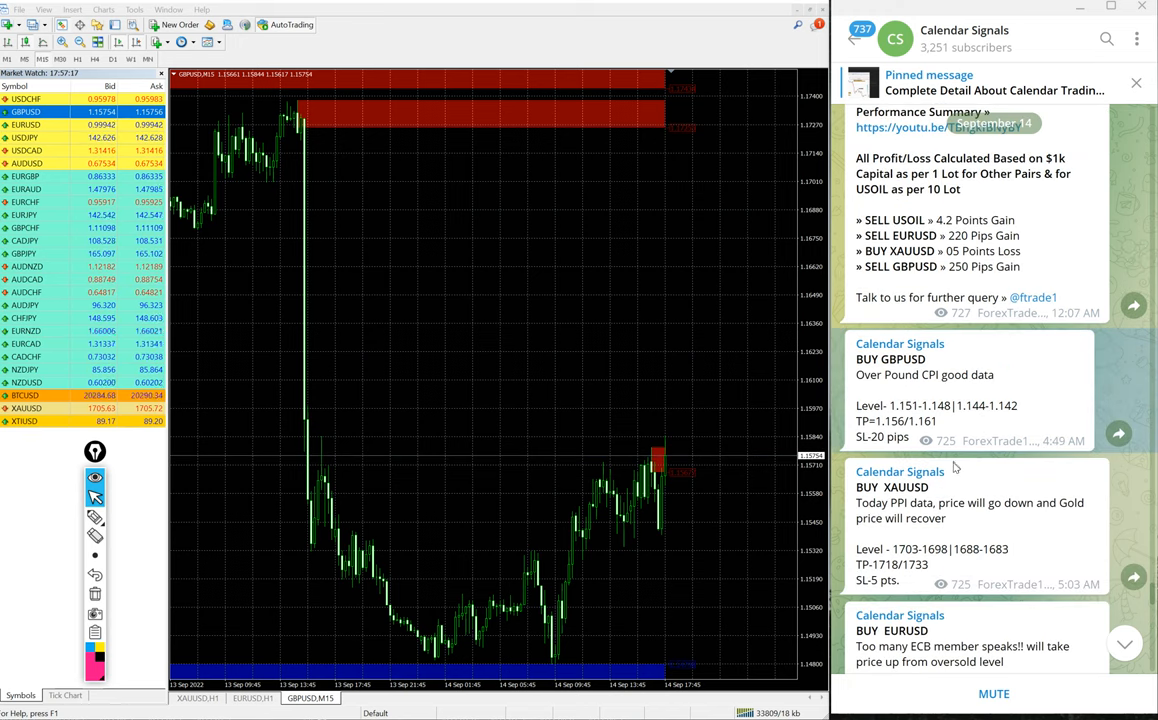
scroll("down", 3)
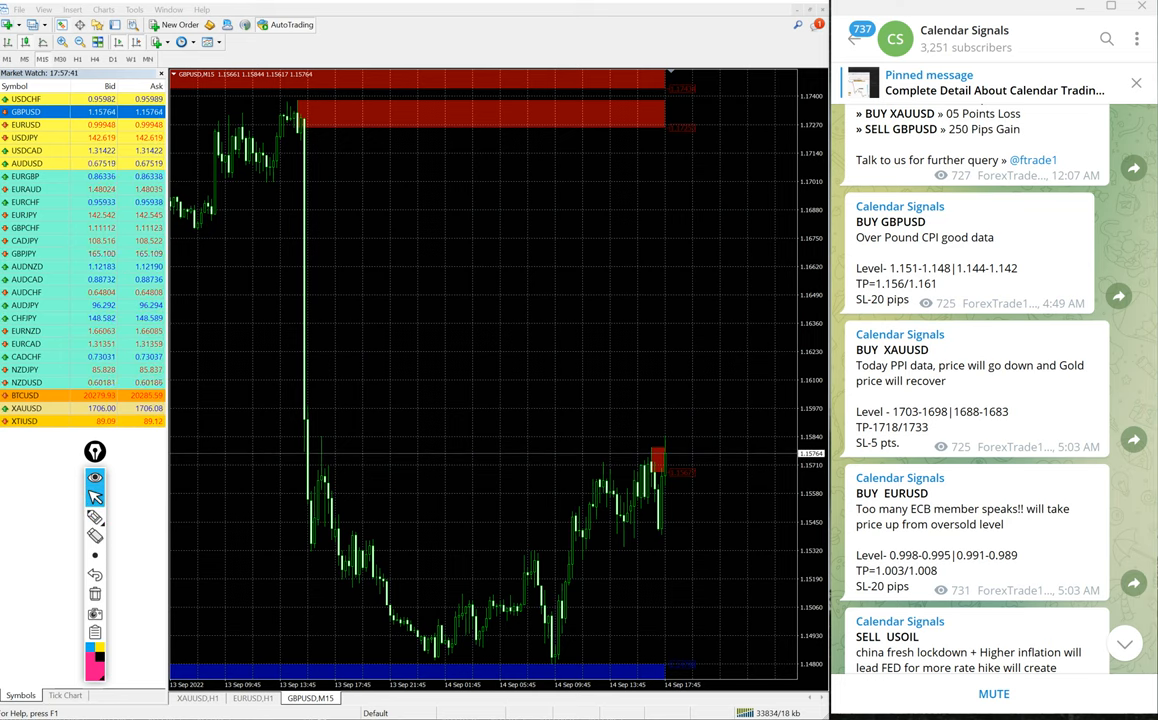
Scroll to the EURUSD 50-pip and USOIL results, handwriting 0.99 on the EURUSD chart
scroll("down", 3)
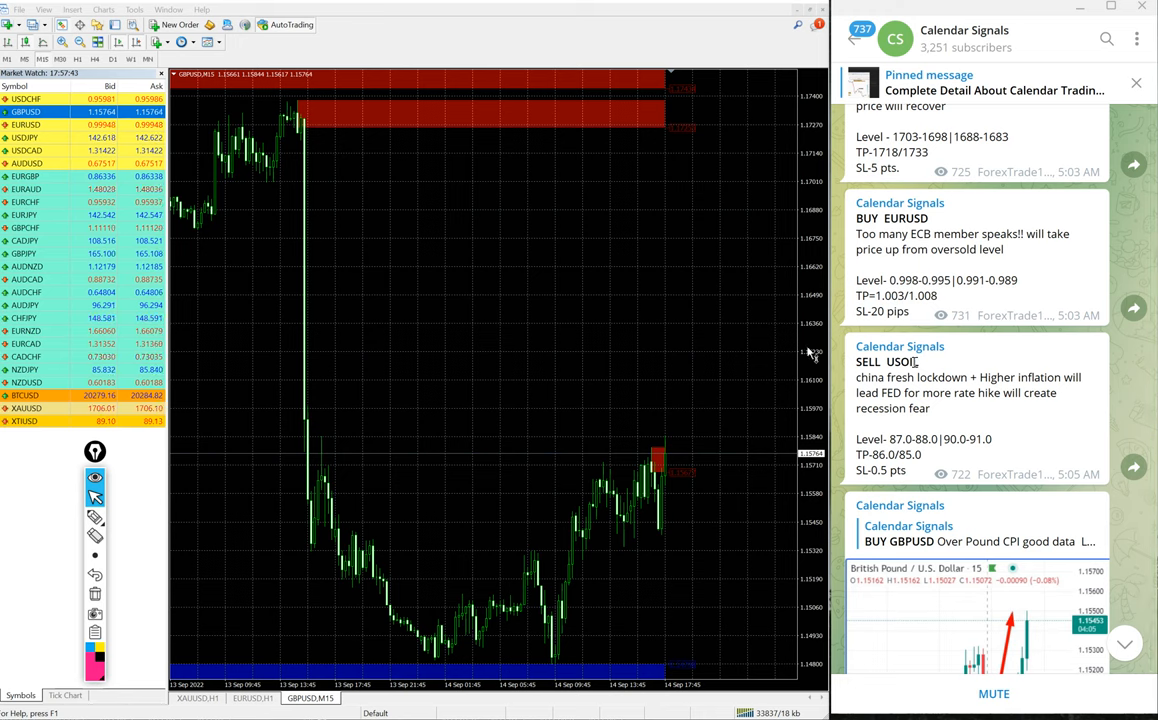
scroll("down", 3)
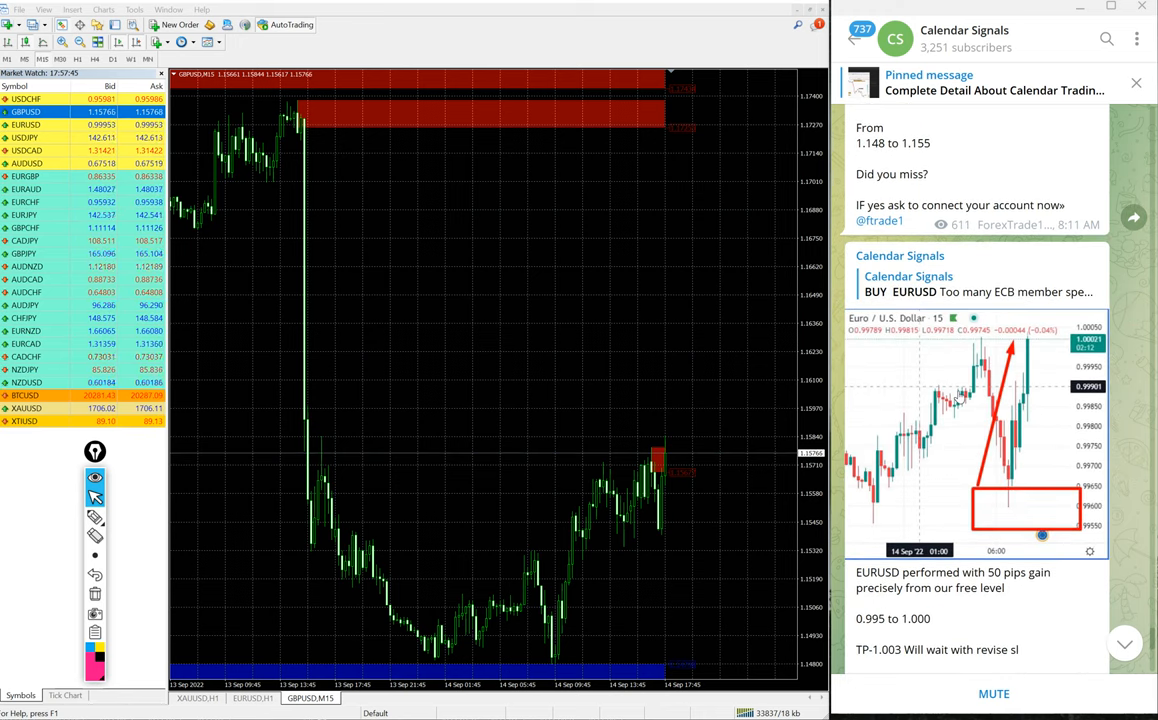
scroll("down", 3)
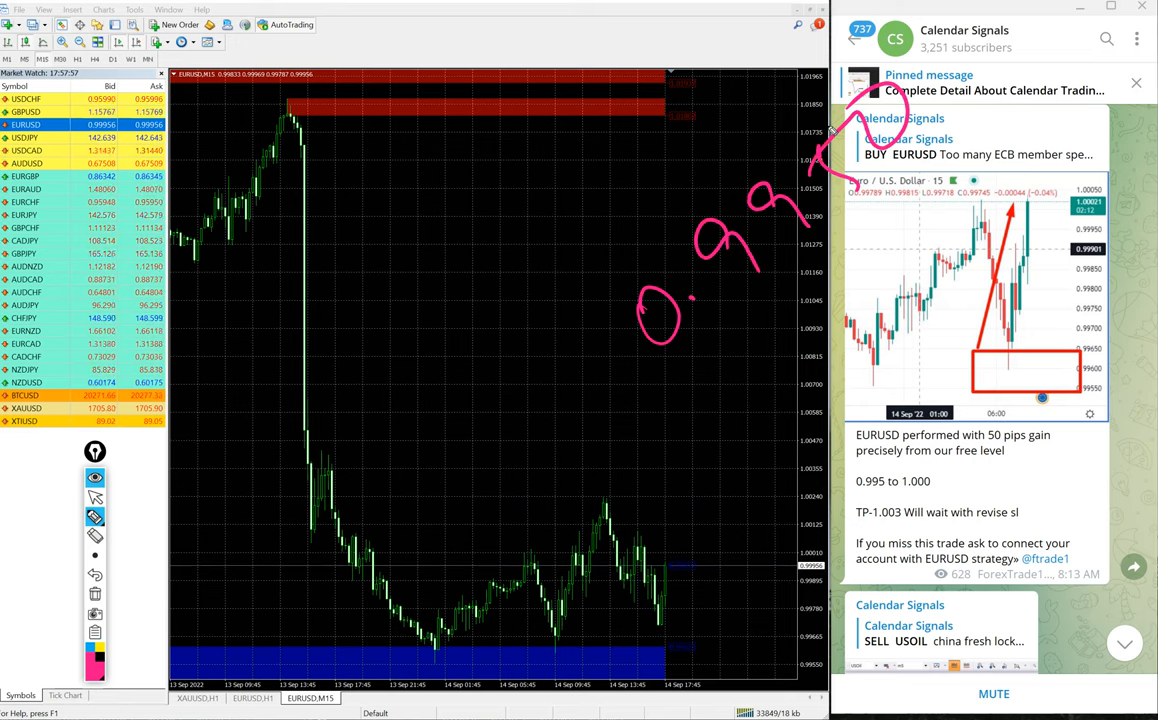
left_click_drag(745, 350, 760, 415)
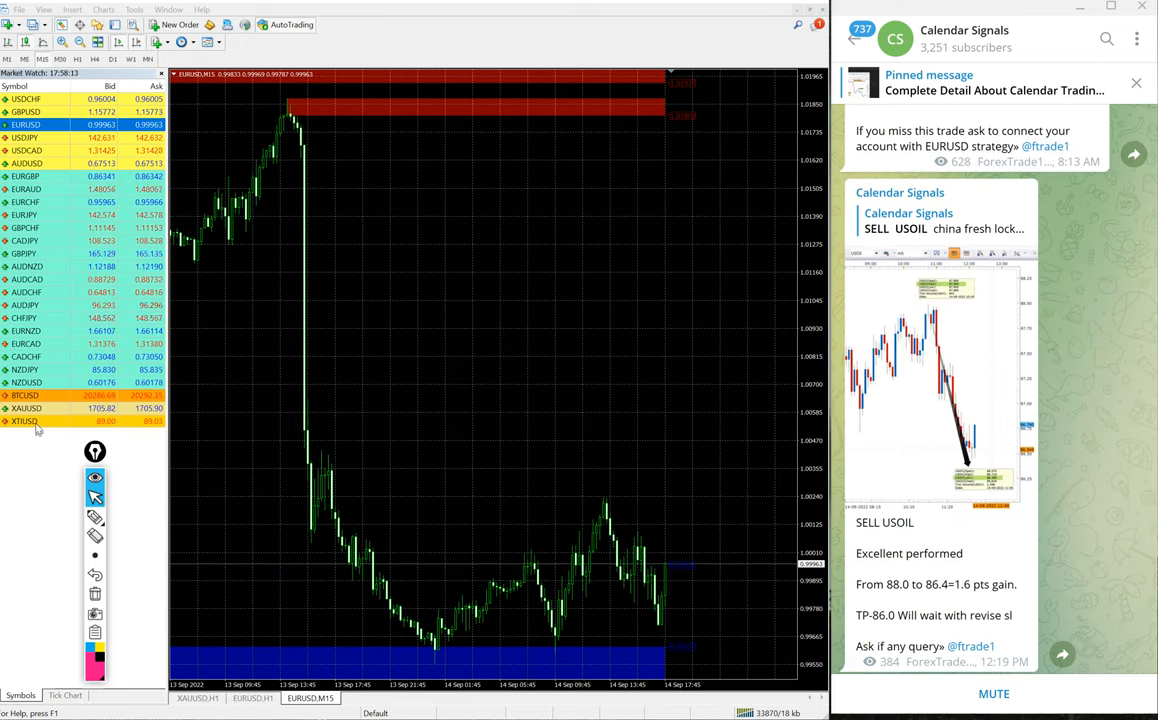
Open the XTIUSD M15 oil chart beside the SELL USOIL 1.6-point gain post
left_click(25, 421)
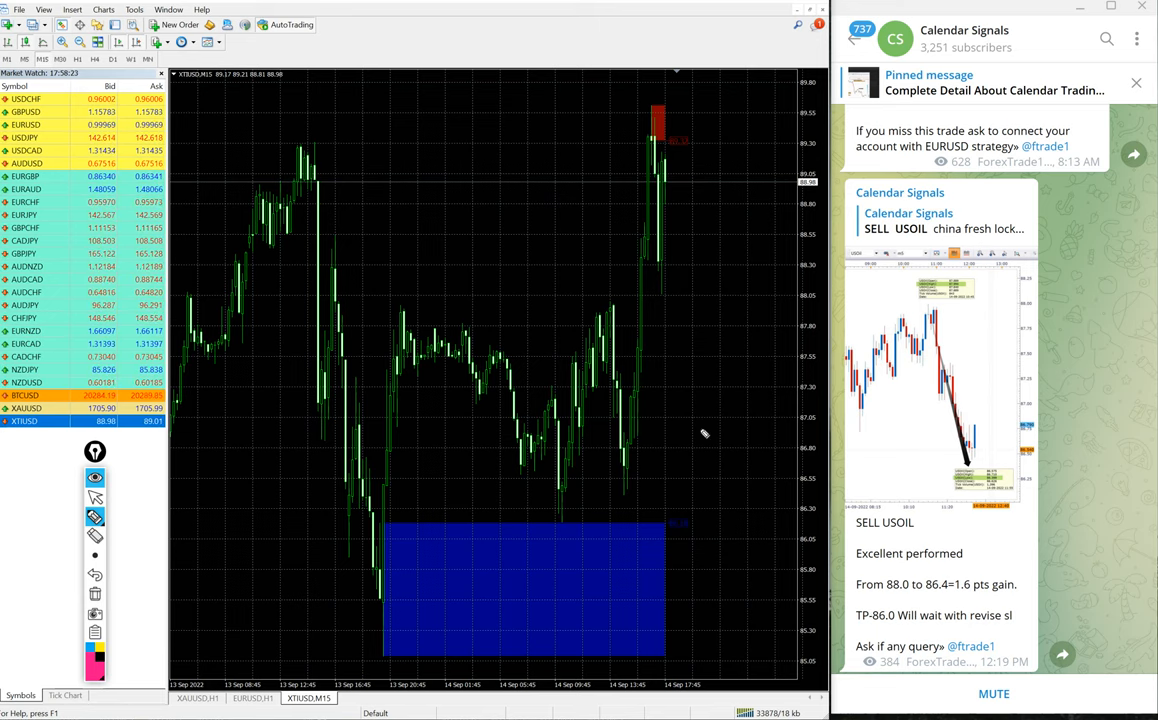
left_click_drag(735, 450, 760, 500)
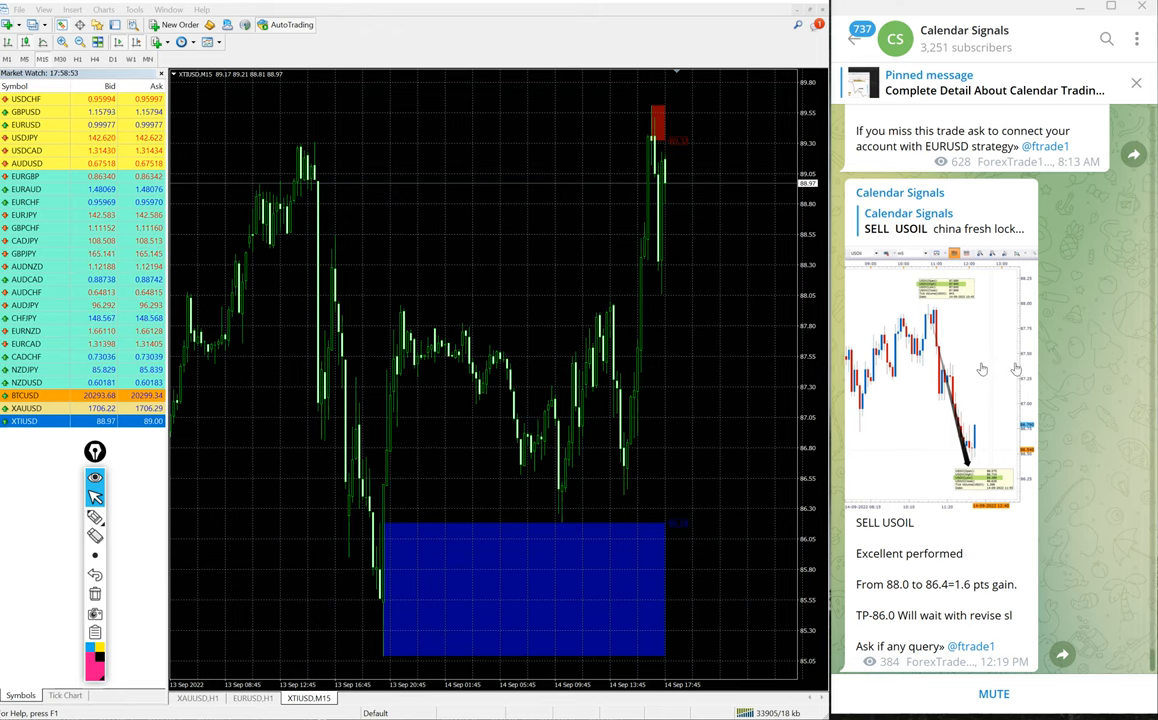
scroll("down", 3)
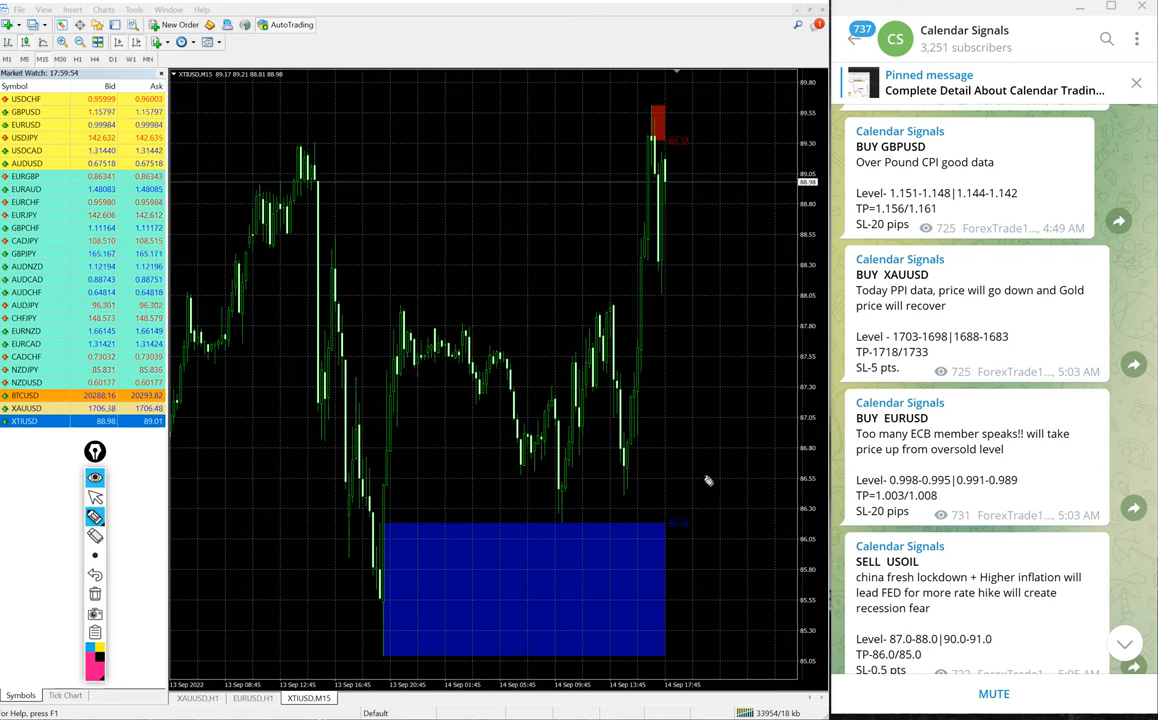
Handwrite a pink 'Forex' note across the XTIUSD oil chart
left_click_drag(665, 420, 700, 535)
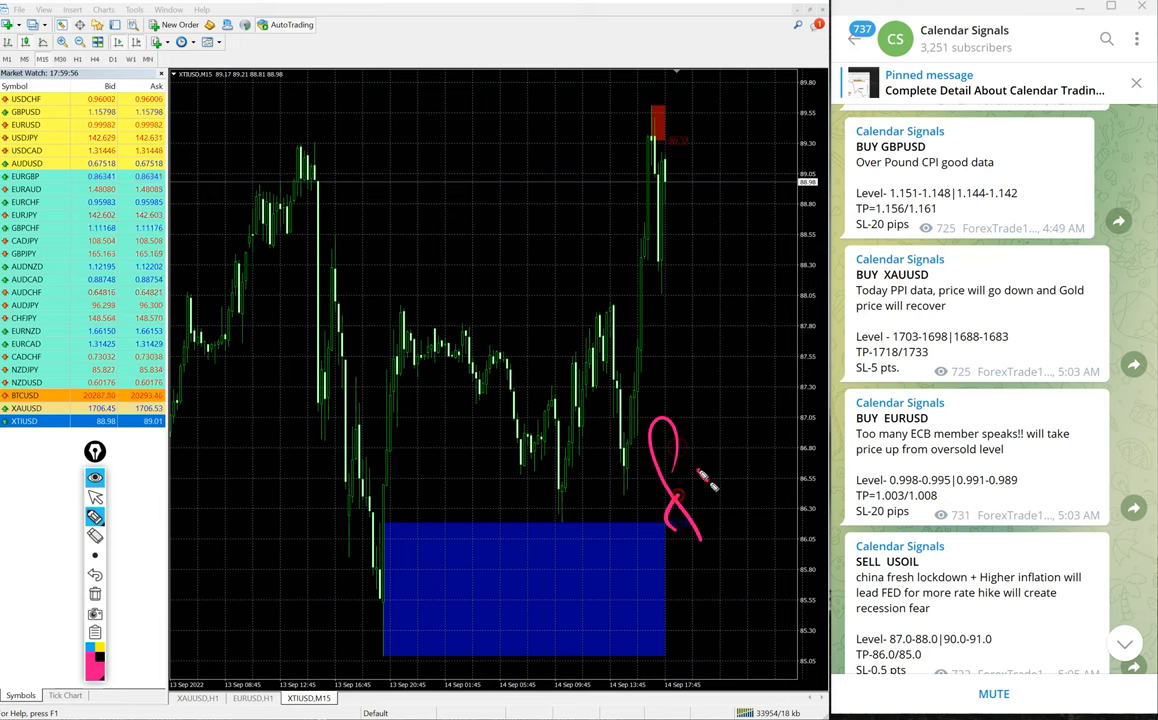
left_click_drag(665, 520, 850, 280)
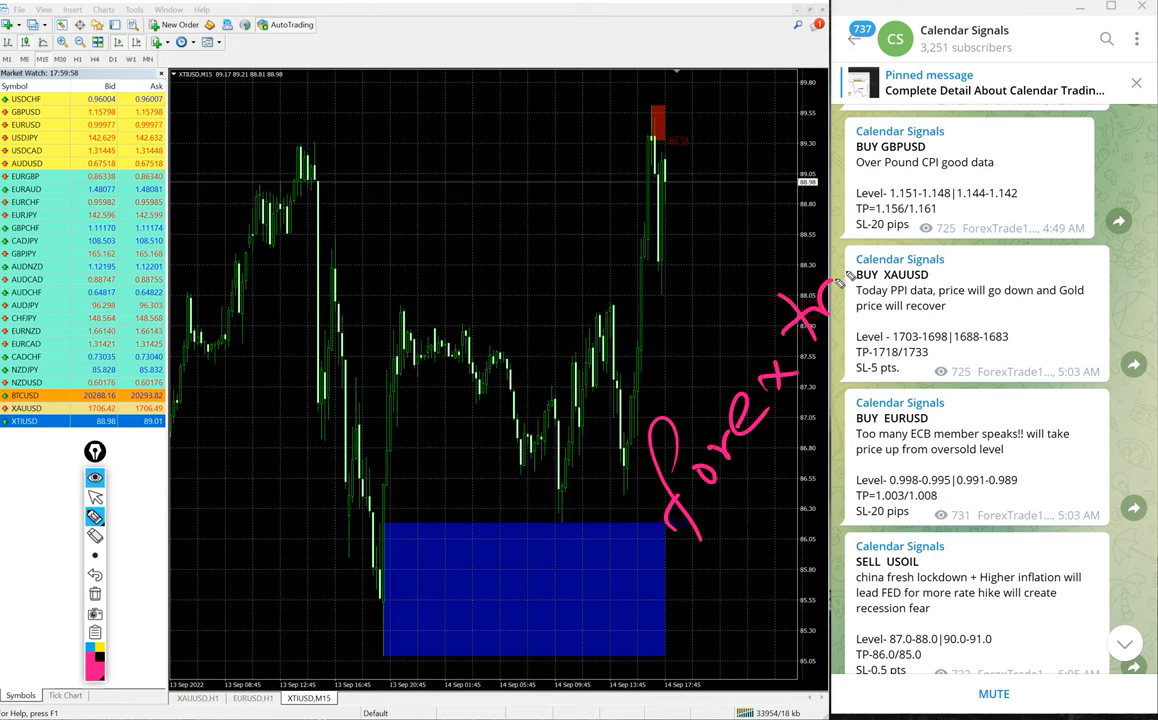